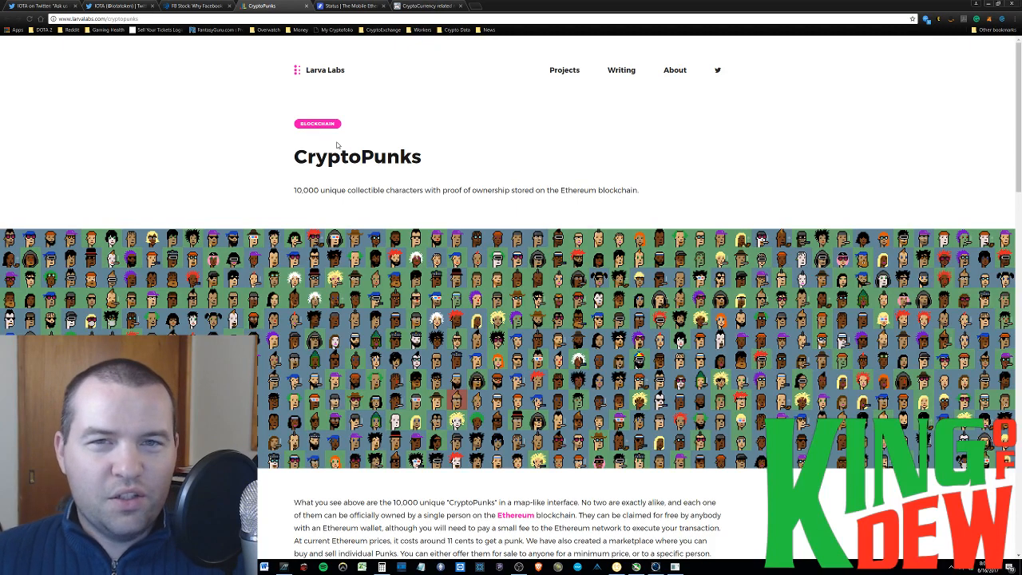
mouse_move(607, 153)
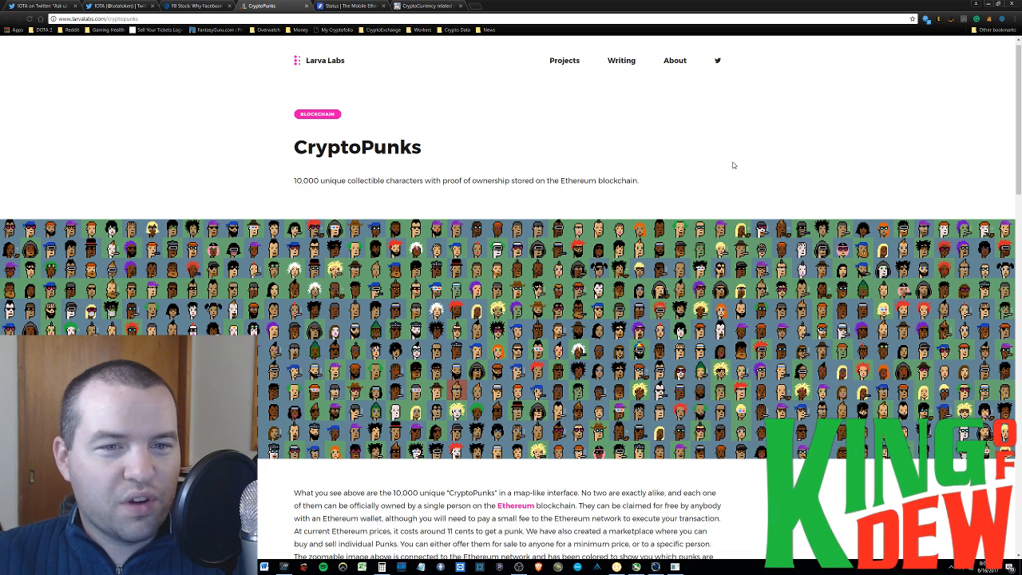
Scroll down the InvestorPlace Facebook article to the Snapchat comparison paragraphs.
scroll("down", 3)
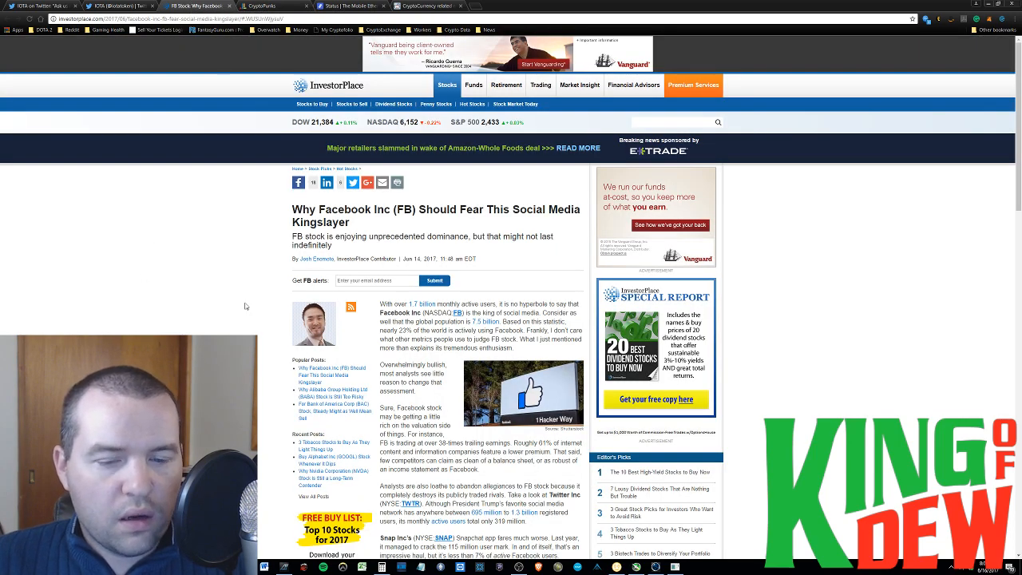
scroll("down", 3)
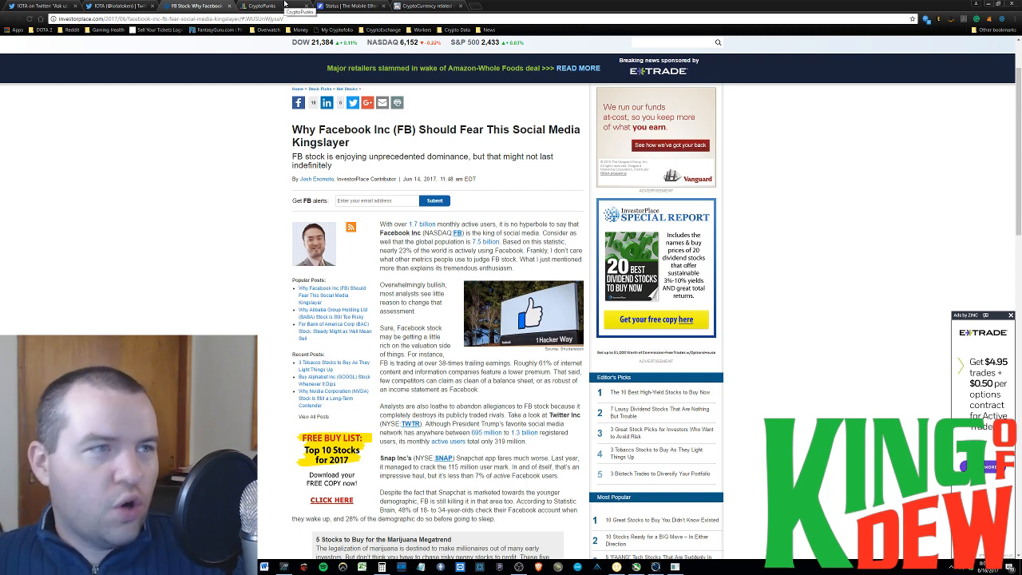
left_click(352, 7)
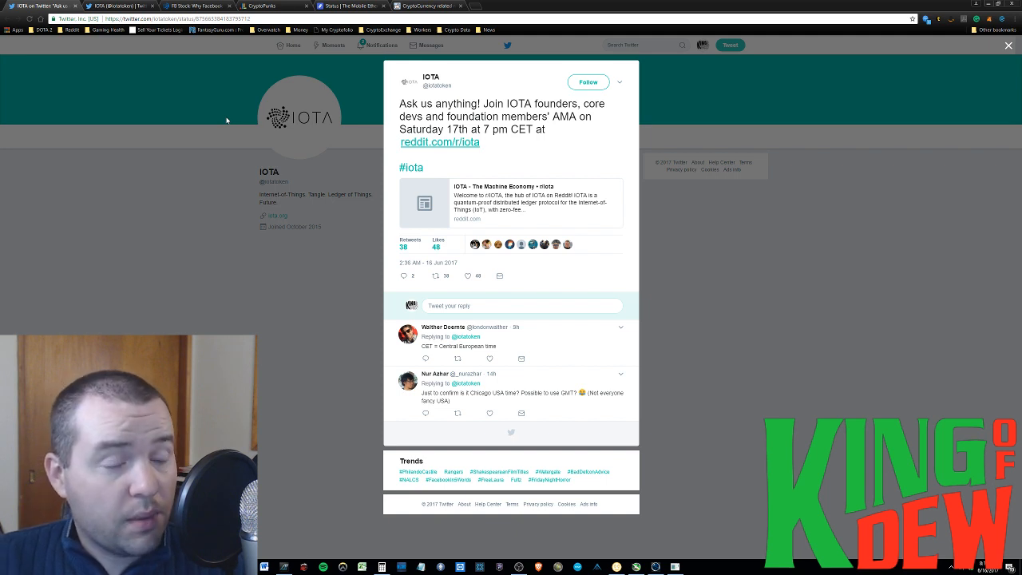
left_click(352, 6)
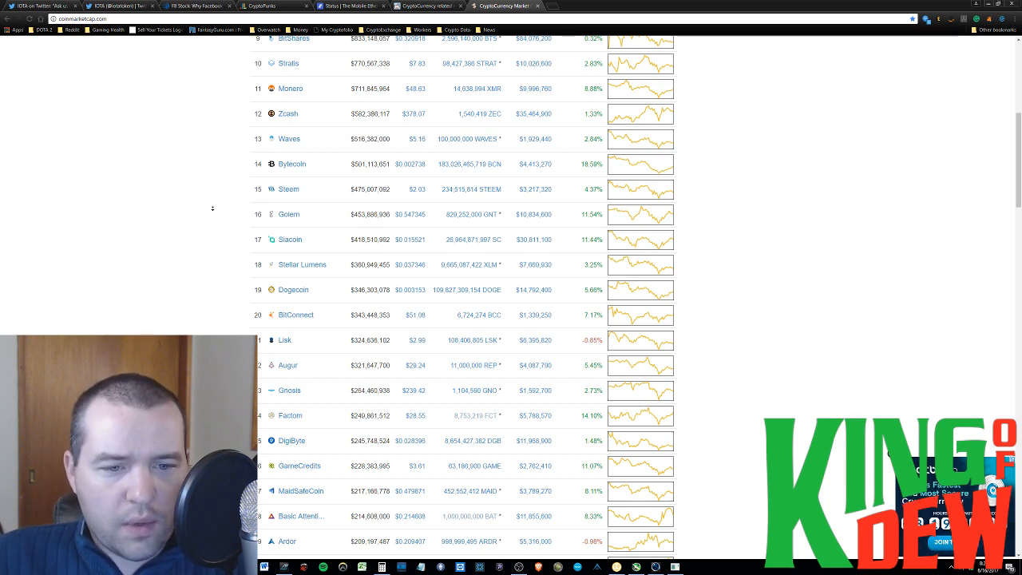
scroll("up", 3)
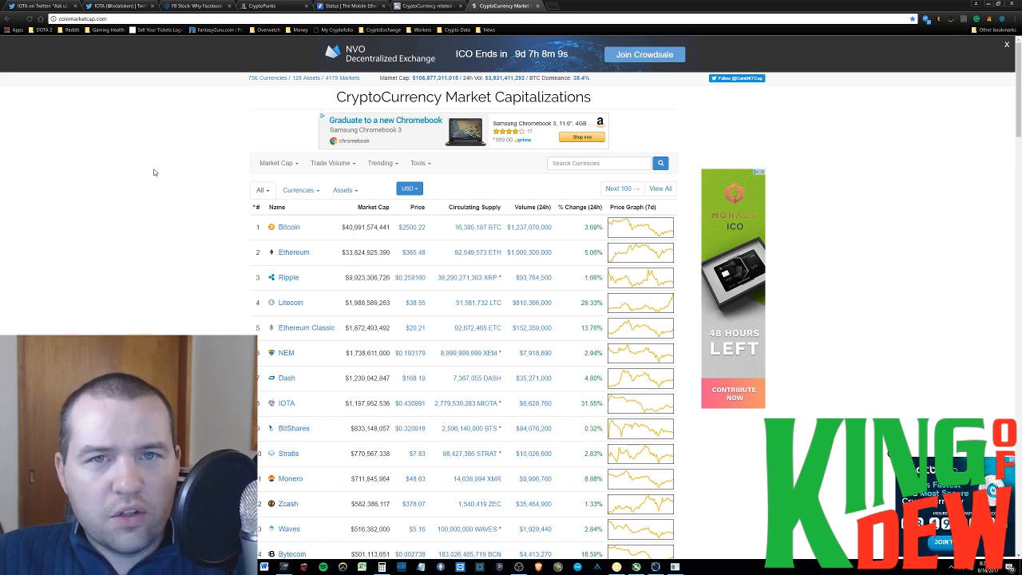